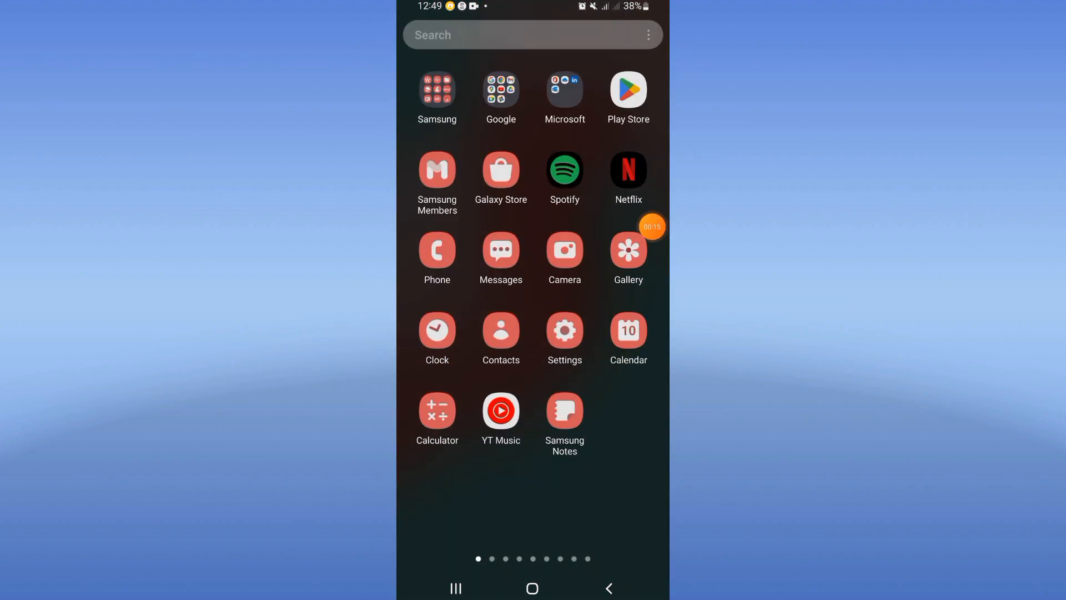
- Find WhatsApp in Settings by searching 'what' and clear its cached files from Storage
left_click(564, 333)
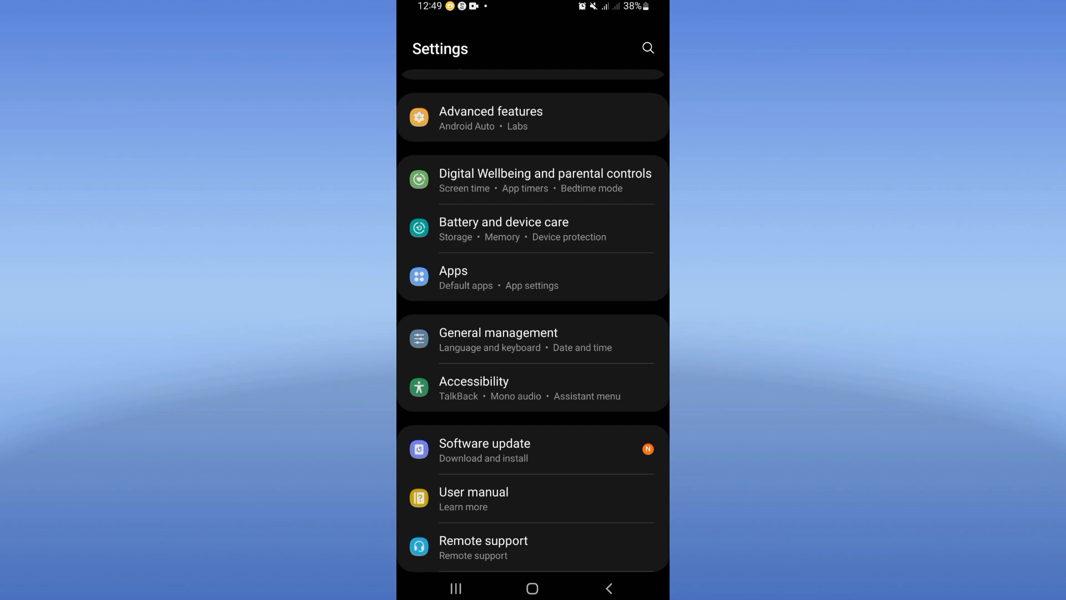
scroll("down", 3)
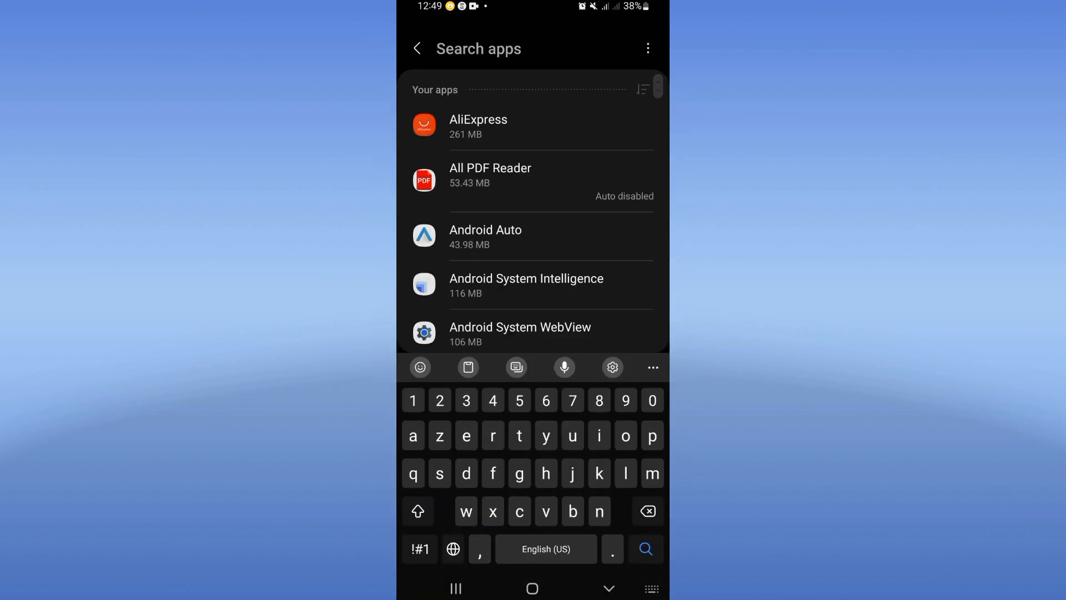
type("what")
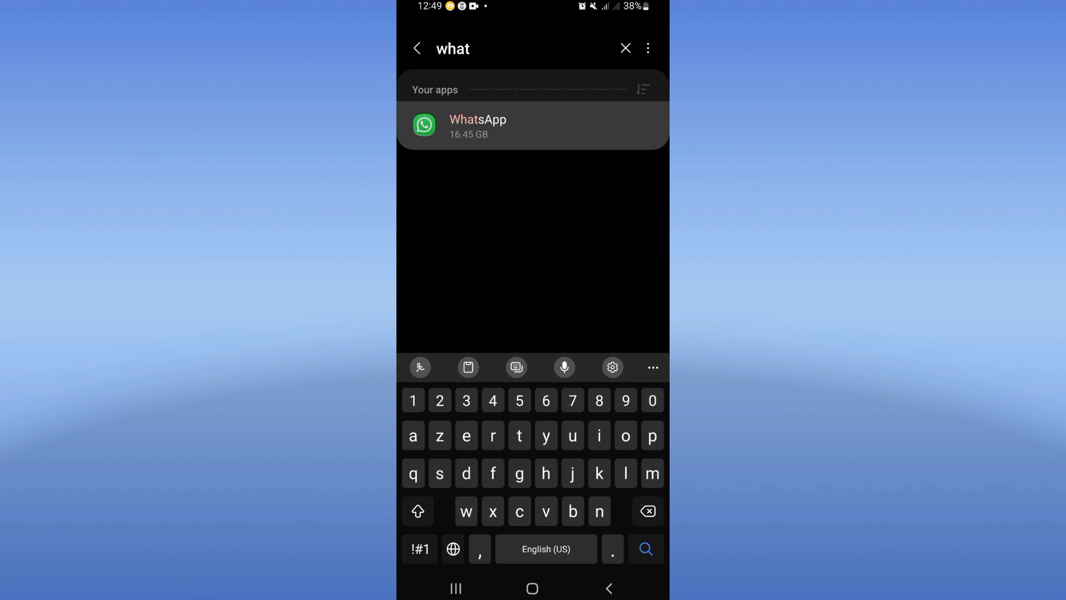
left_click(478, 126)
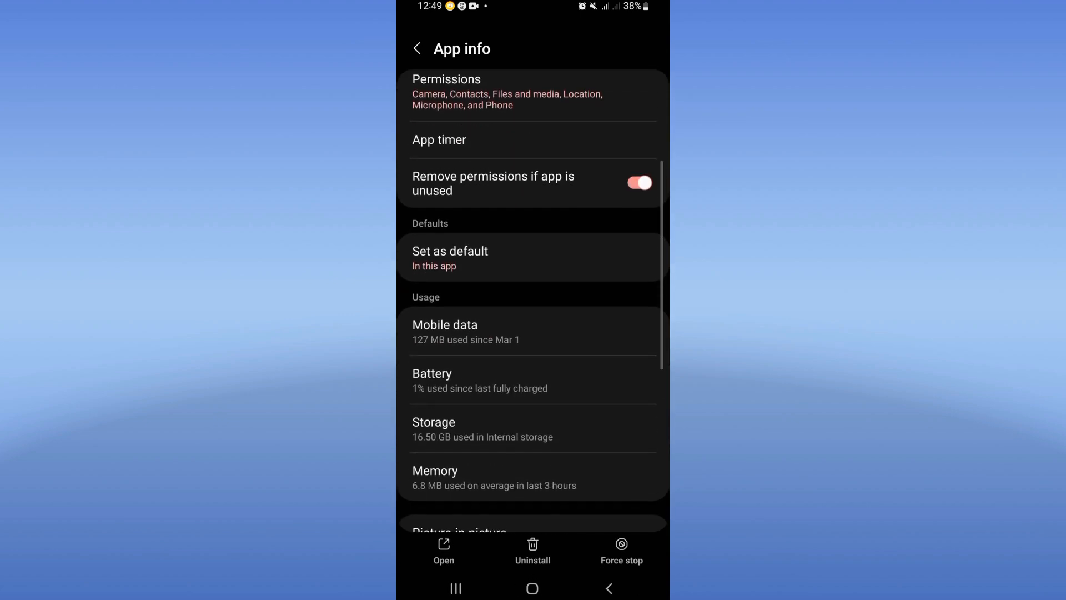
left_click(433, 428)
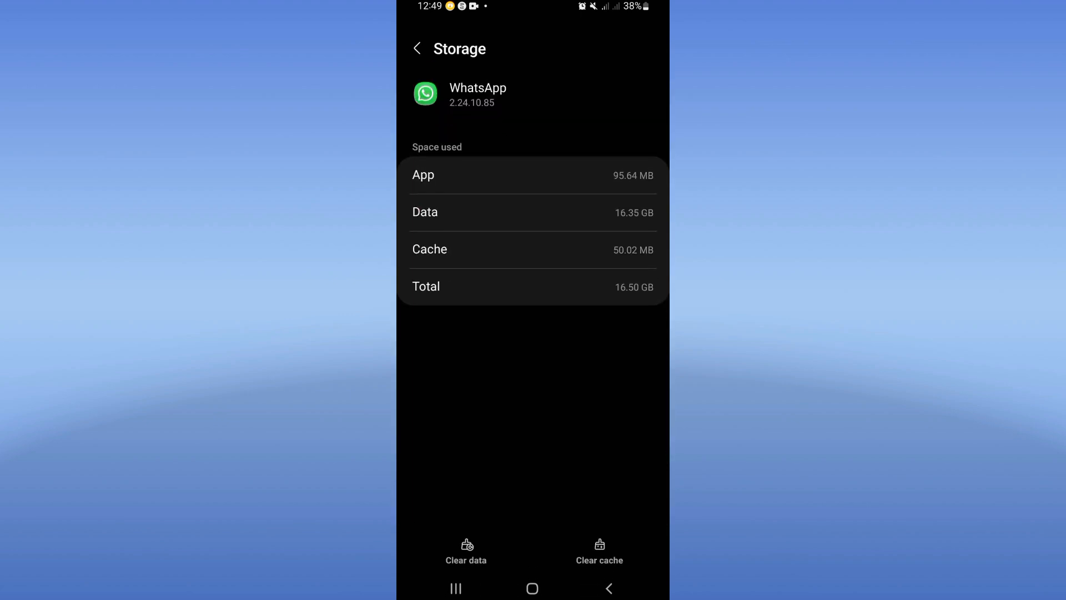
left_click(417, 48)
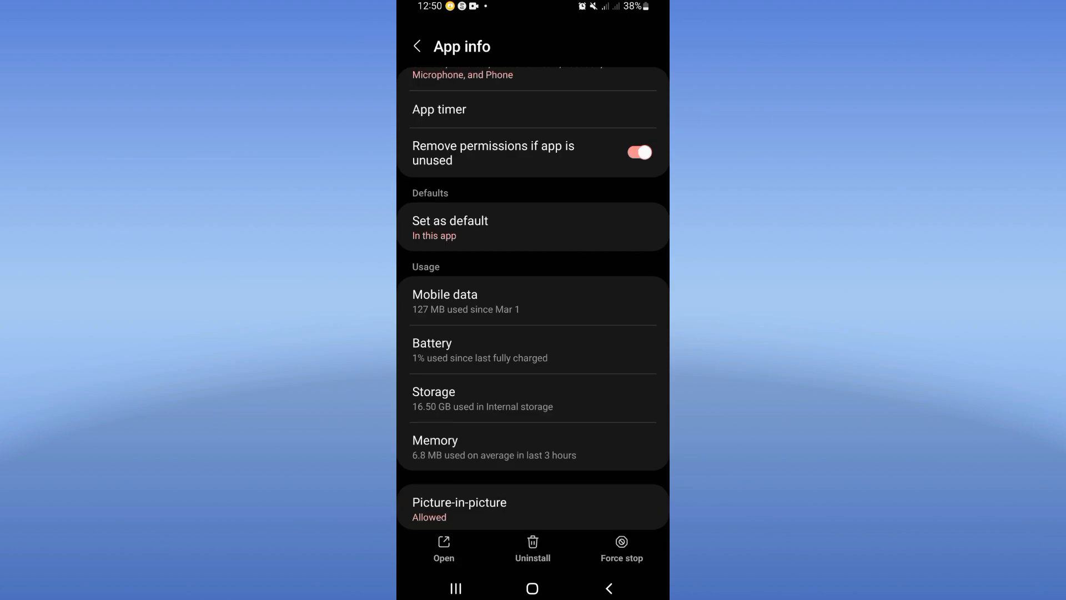
- Force-stop WhatsApp, confirm with OK, and bring up the phone's power menu
left_click(621, 548)
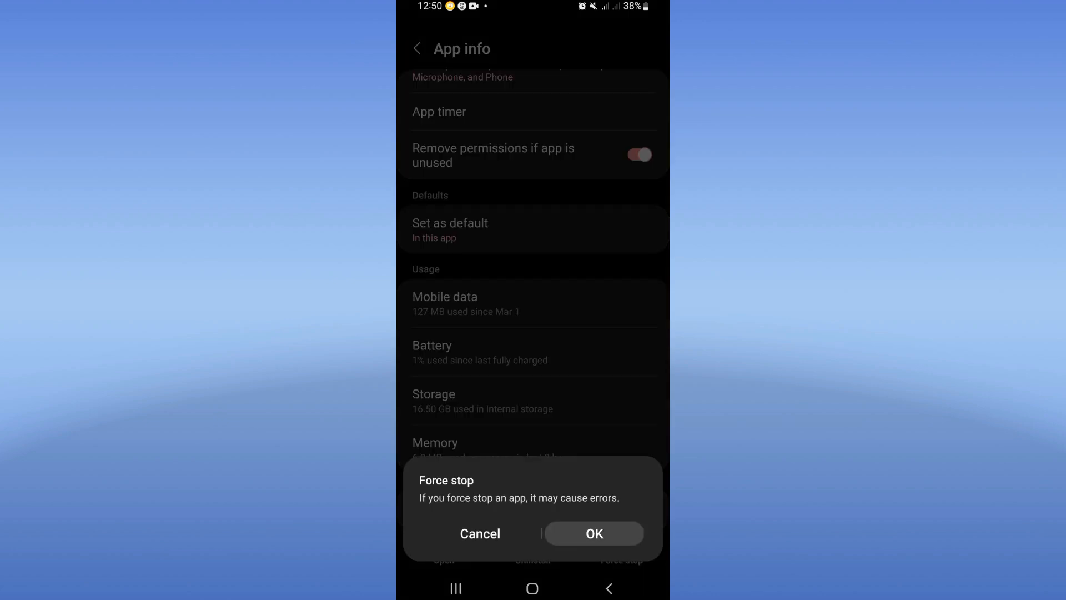
left_click(479, 533)
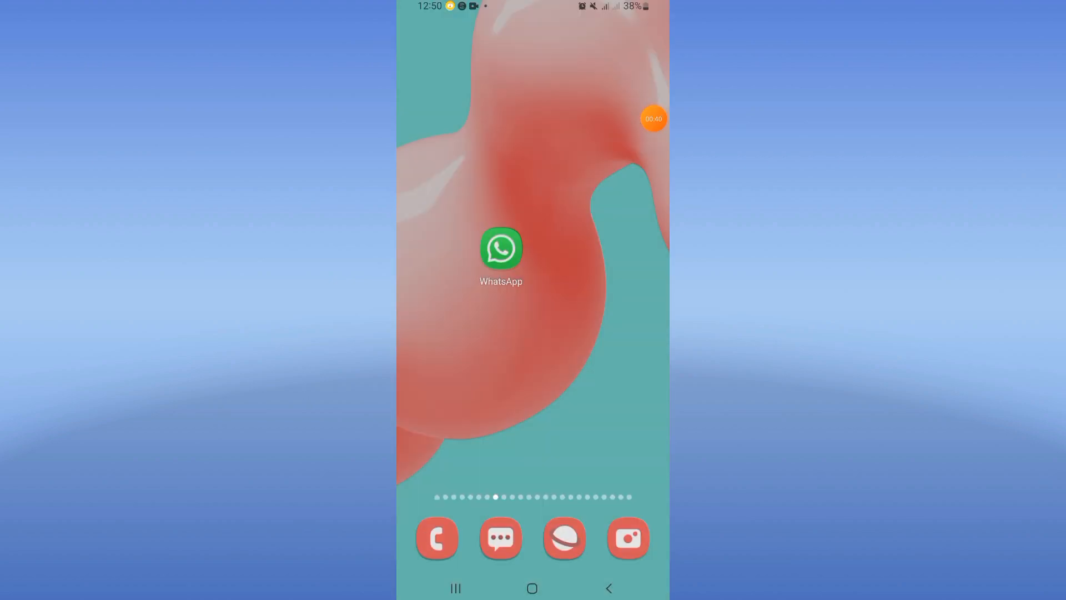
key("power")
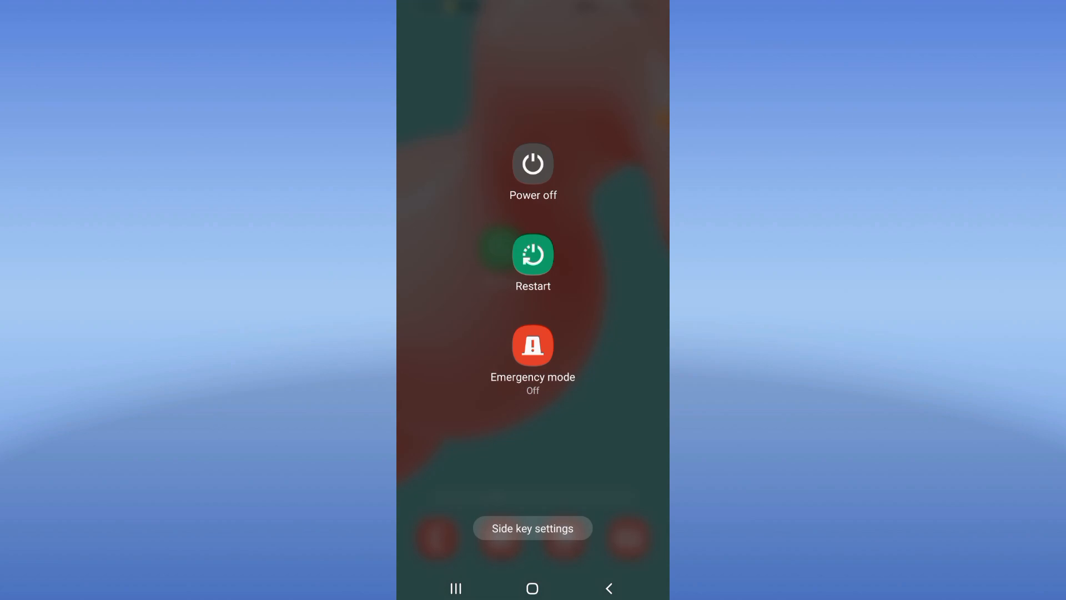